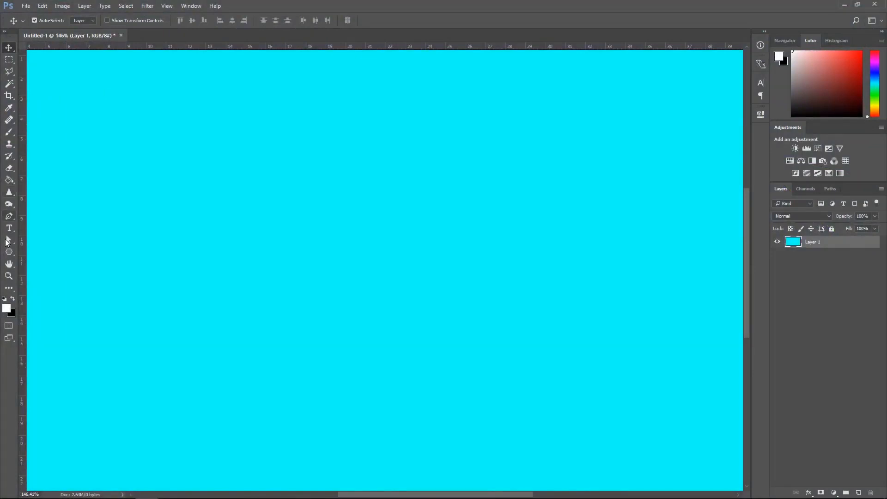
Draw a white pentagon near the top-left, duplicate its layer with Ctrl+J, and set red as foreground.
{"action": "left_click", "coordinate": [9, 252]}
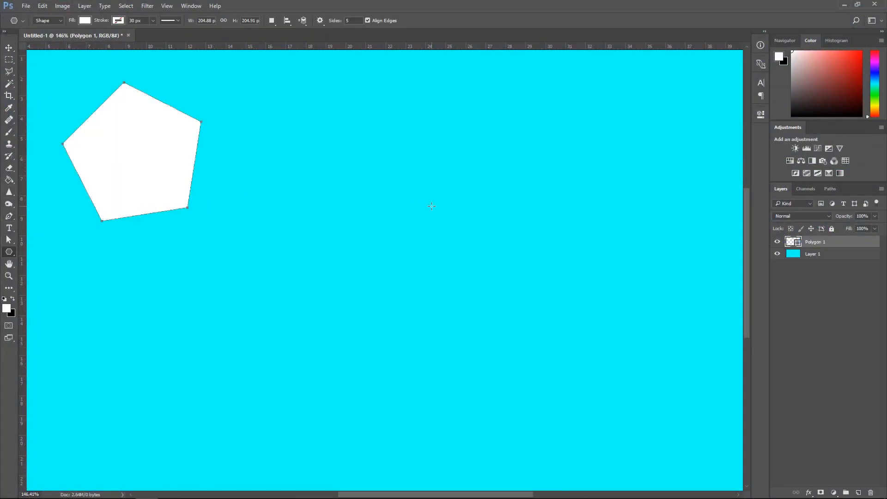
{"action": "key", "text": "ctrl+j"}
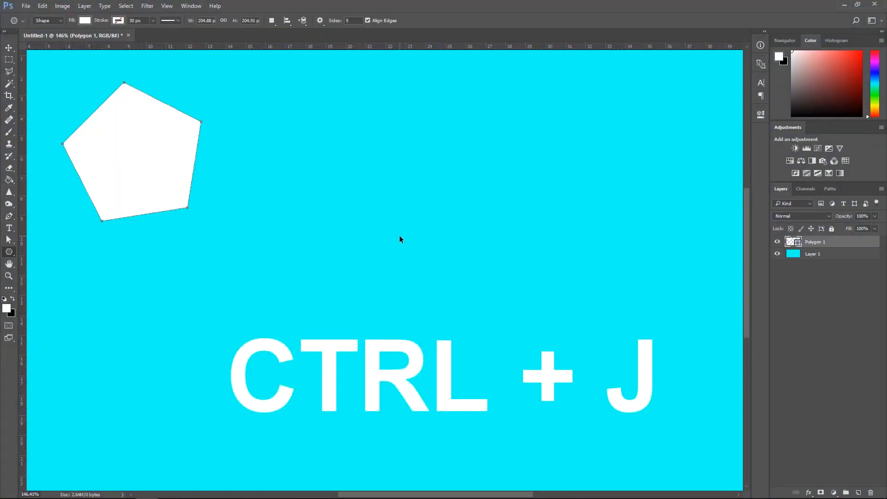
{"action": "key", "text": "ctrl+j"}
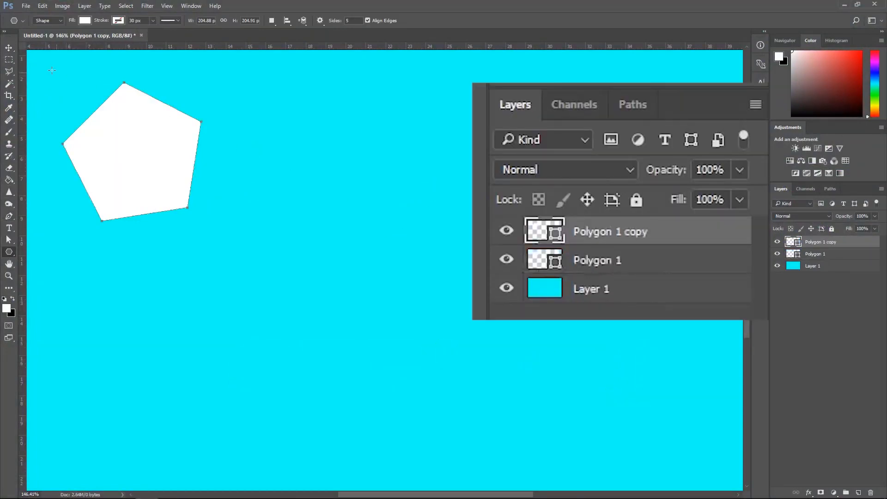
{"action": "key", "text": "ctrl+t"}
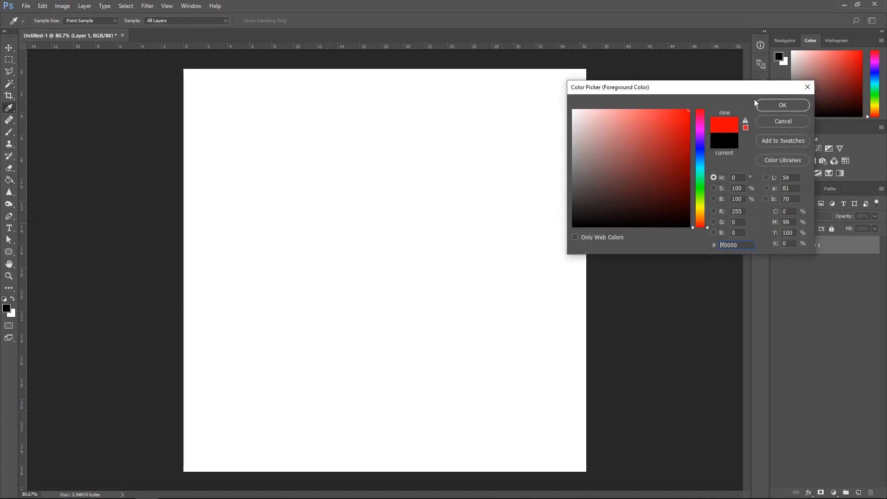
{"action": "left_click", "coordinate": [783, 105]}
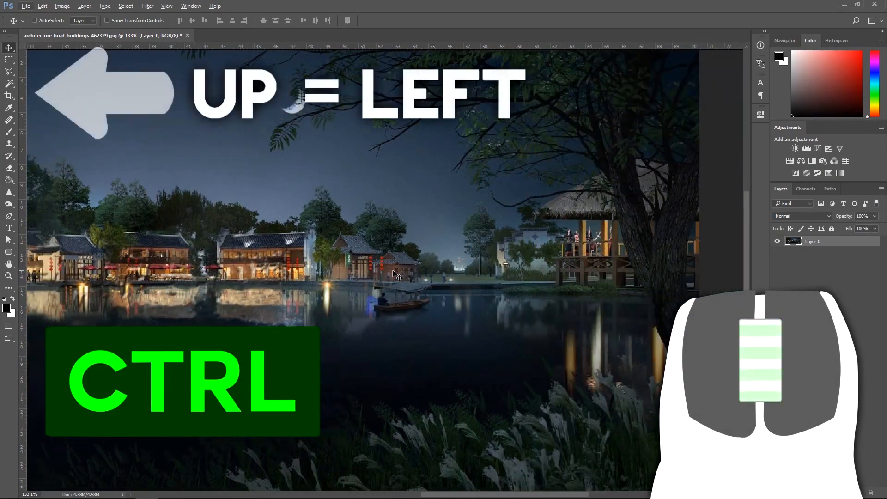
Scroll sideways and zoom in on the lakeside village photo's rooftops and trees.
{"action": "scroll", "scroll_direction": "left", "scroll_amount": 3}
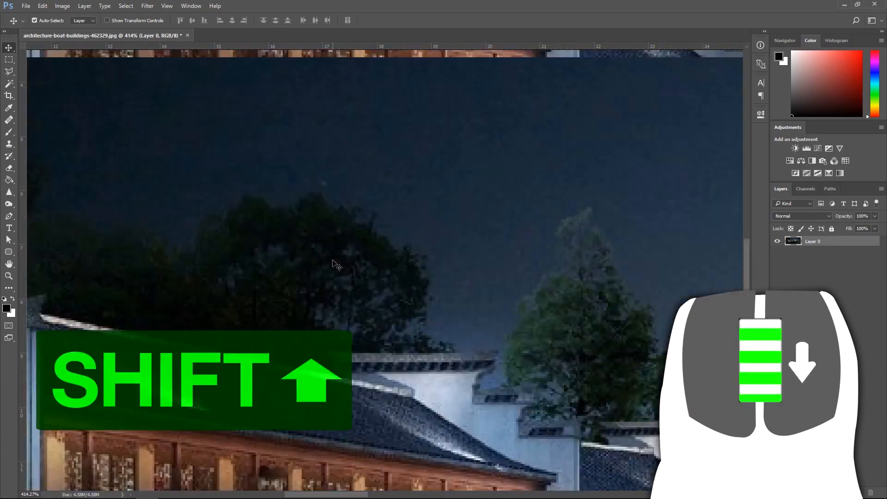
{"action": "scroll", "scroll_direction": "down", "scroll_amount": 3}
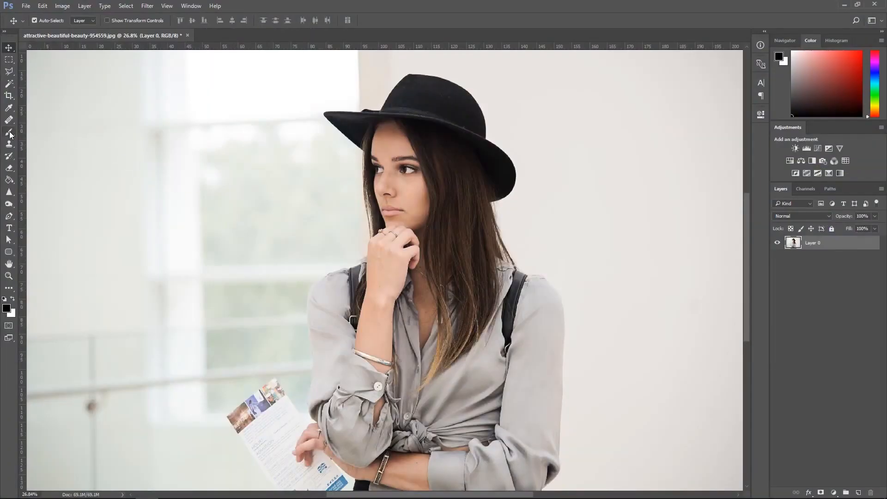
Switch to the Brush tool with green foreground and drag the soft brush size to about 660 px.
{"action": "left_click", "coordinate": [10, 131]}
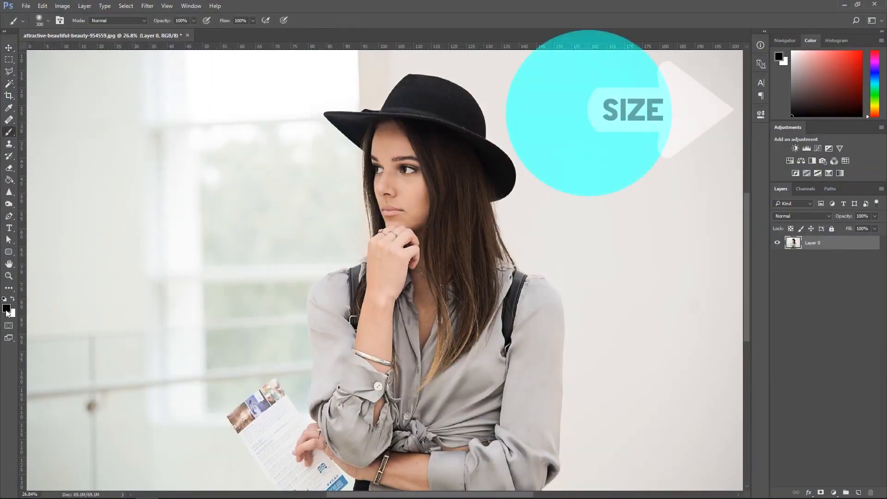
{"action": "left_click", "coordinate": [6, 306]}
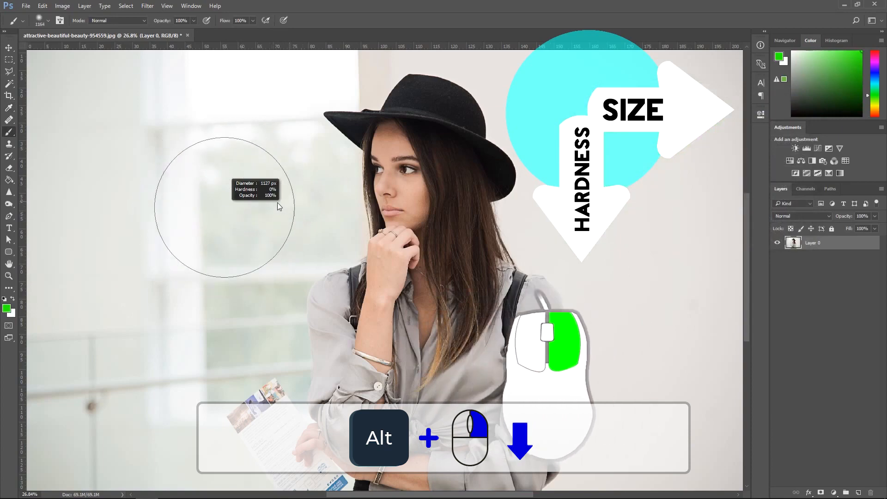
{"action": "left_click_drag", "start_coordinate": [278, 207], "coordinate": [343, 207]}
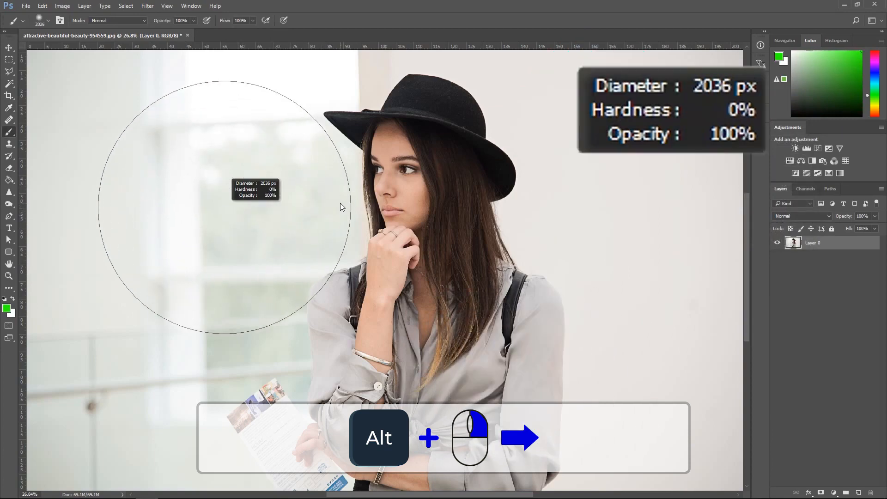
{"action": "left_click_drag", "start_coordinate": [339, 207], "coordinate": [254, 209]}
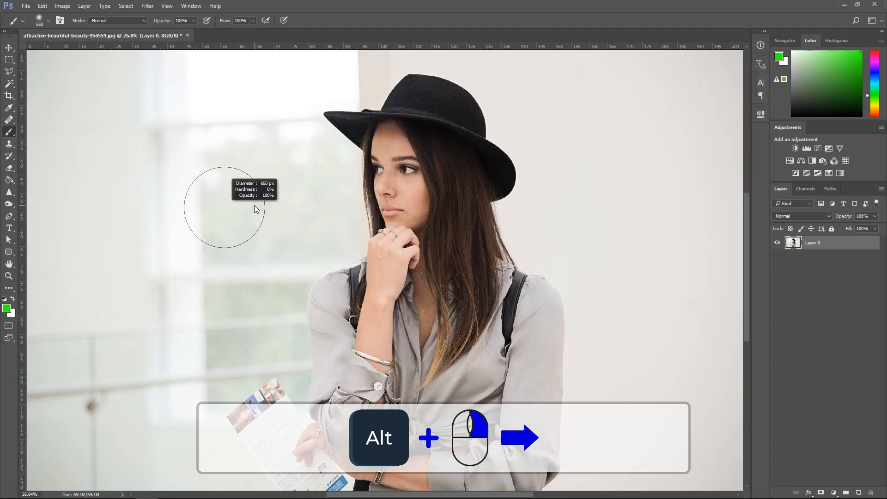
{"action": "left_click_drag", "start_coordinate": [255, 210], "coordinate": [285, 217]}
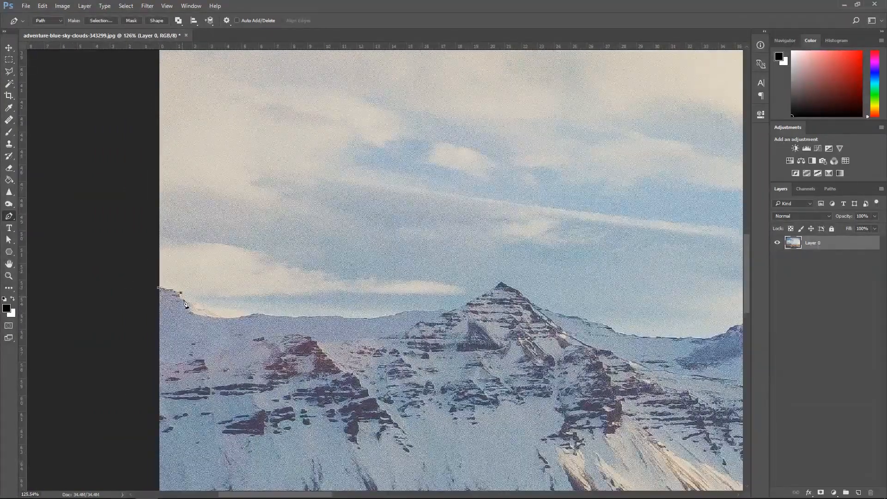
Build the Pen path along the snowy ridgeline, stepping back through anchor points as needed.
{"action": "key", "text": "ctrl+alt+z"}
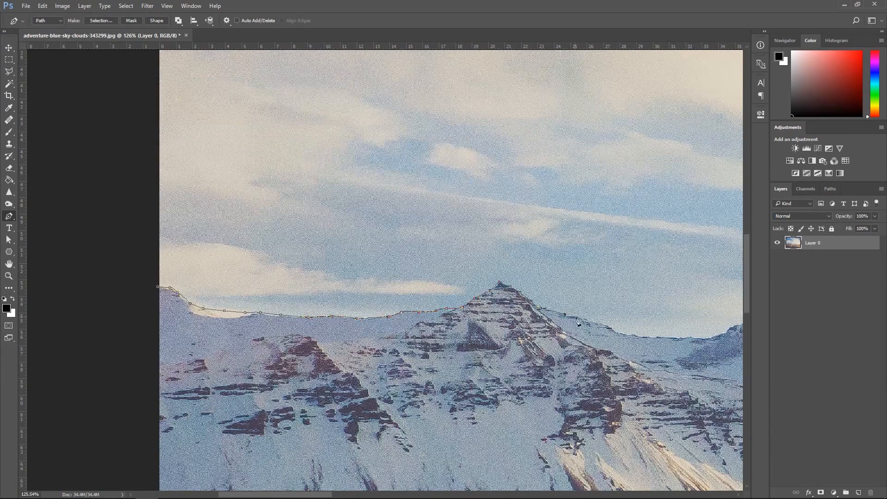
{"action": "key", "text": "ctrl+z"}
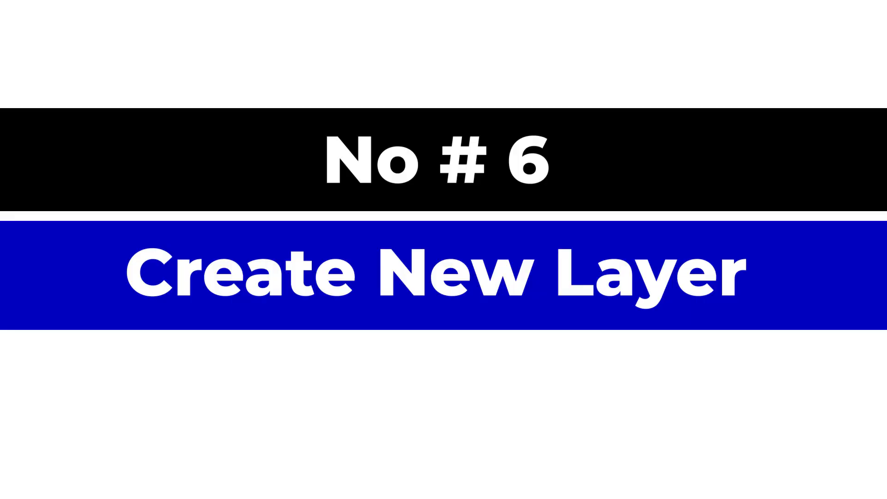
Add new empty layers with Ctrl+Alt+Shift+N until the stack reaches Layer 6.
{"action": "key", "text": "ctrl+alt+shift+n"}
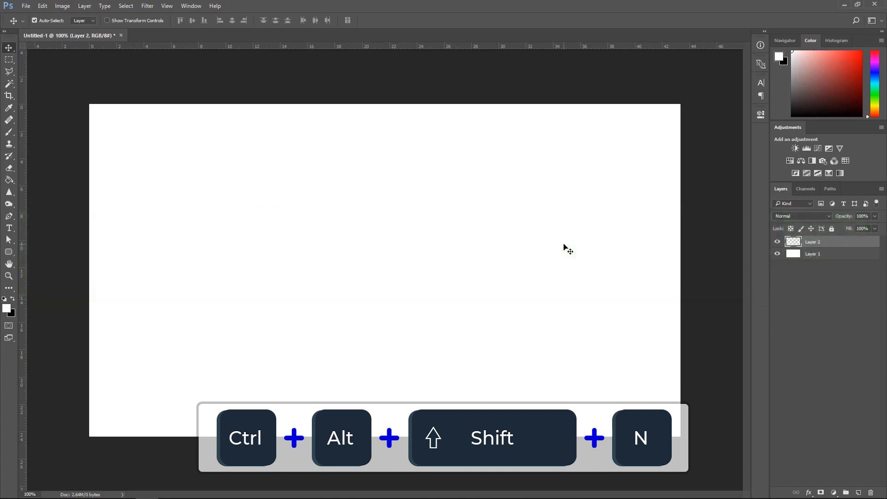
{"action": "left_click", "coordinate": [35, 20]}
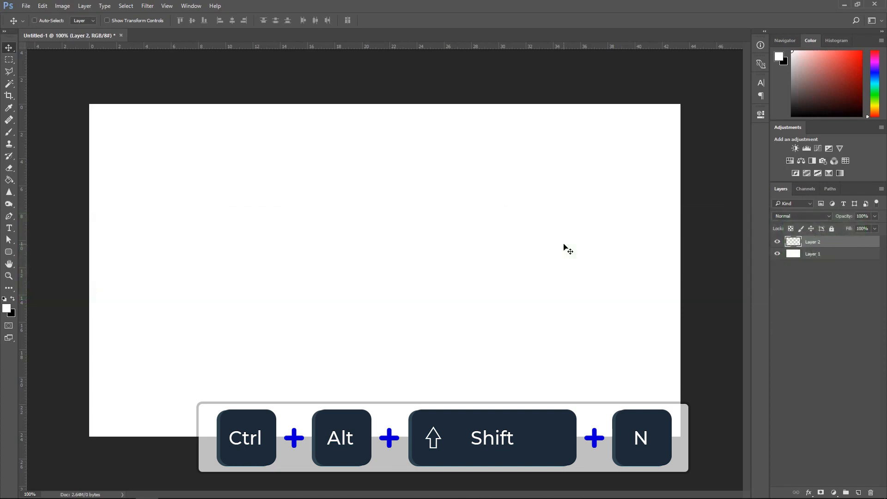
{"action": "key", "text": "ctrl+alt+shift+n"}
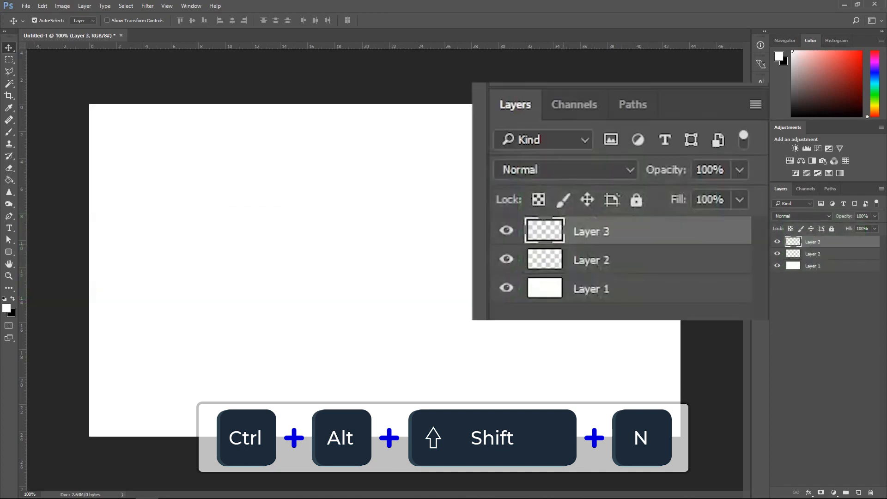
{"action": "key", "text": "ctrl+alt+shift+n"}
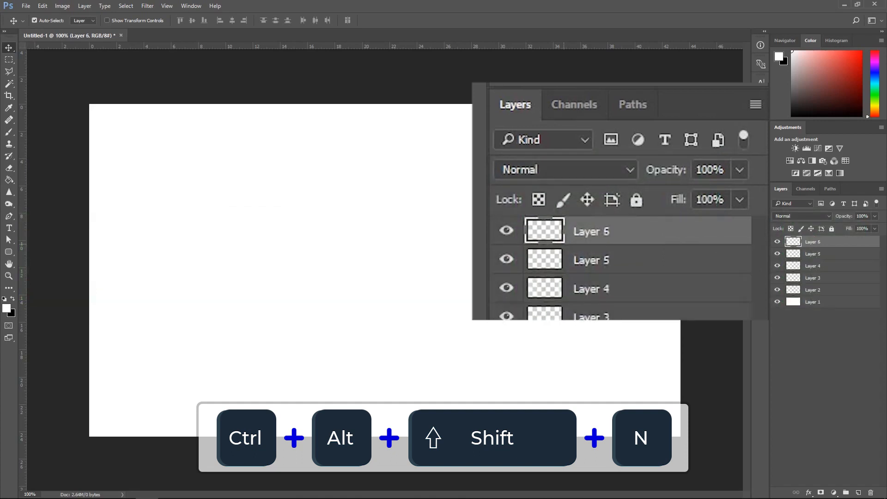
{"action": "key", "text": "ctrl+alt+shift+n"}
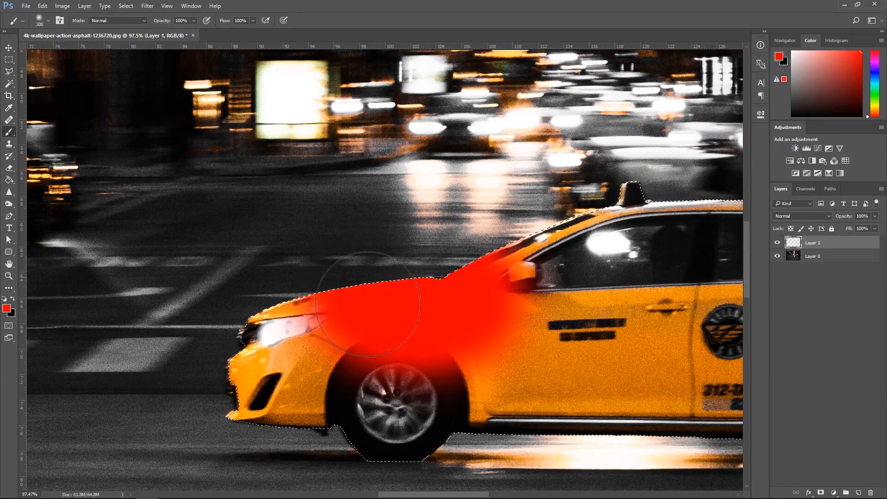
Brush red across the selected taxi's front on Layer 1.
{"action": "left_click_drag", "start_coordinate": [368, 300], "coordinate": [543, 348]}
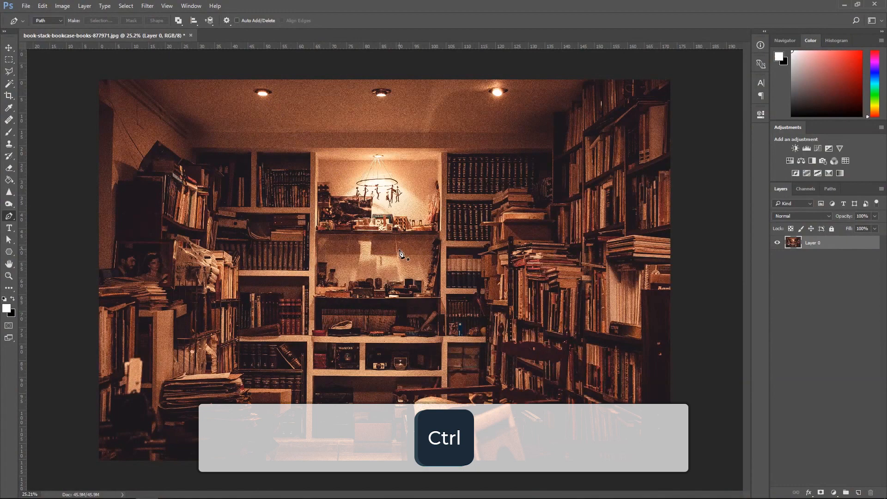
Zoom in on the central bookshelves with Ctrl+plus and confirm red in the foreground Color Picker.
{"action": "key", "text": "ctrl+plus"}
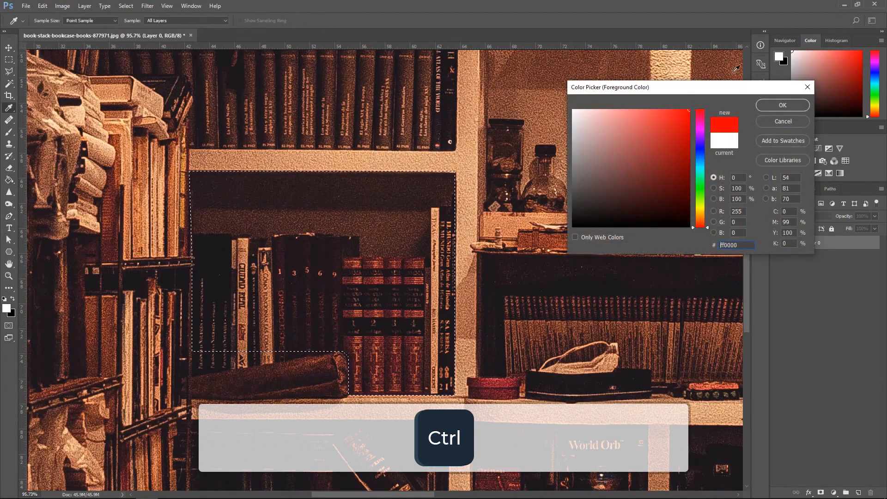
{"action": "left_click", "coordinate": [781, 105]}
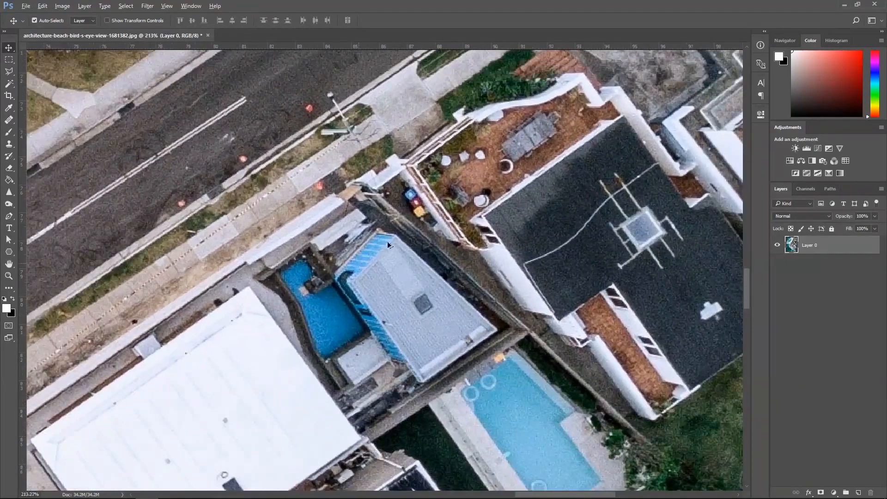
Zoom out slightly and pan the aerial beach photo over to the houses beside the lawn.
{"action": "scroll", "scroll_direction": "down", "scroll_amount": 3}
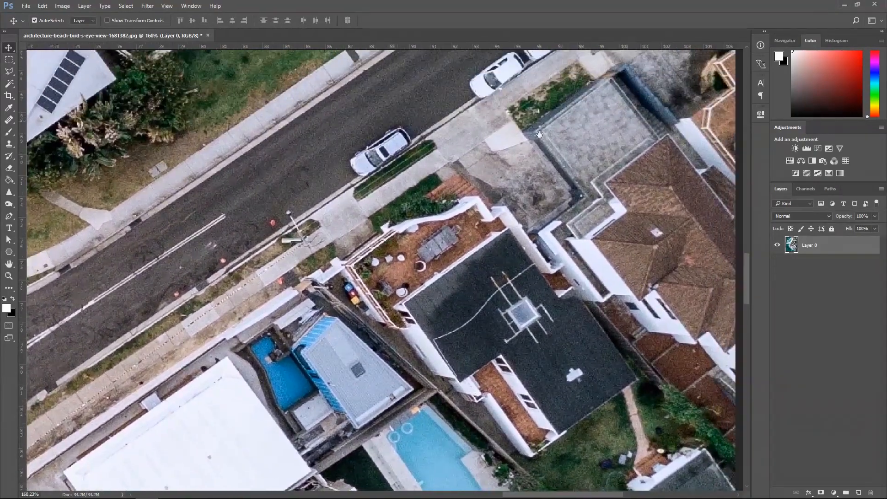
{"action": "left_click_drag", "start_coordinate": [539, 133], "coordinate": [423, 293]}
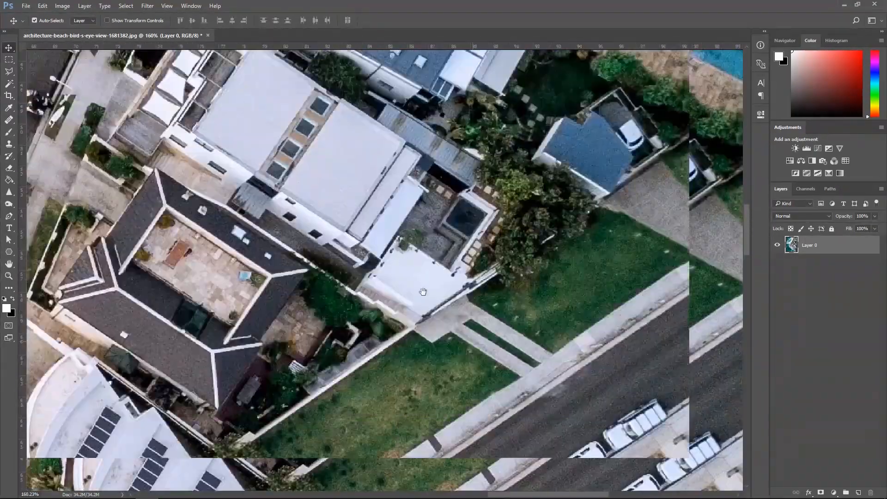
{"action": "left_click_drag", "start_coordinate": [423, 293], "coordinate": [566, 244]}
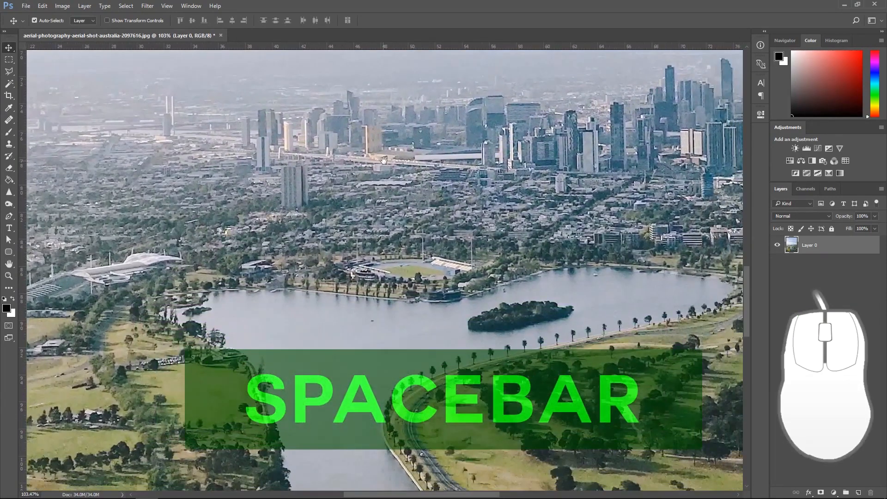
Pan the aerial city photo across the lake toward the skyline with the Hand tool.
{"action": "left_click_drag", "start_coordinate": [382, 160], "coordinate": [457, 189]}
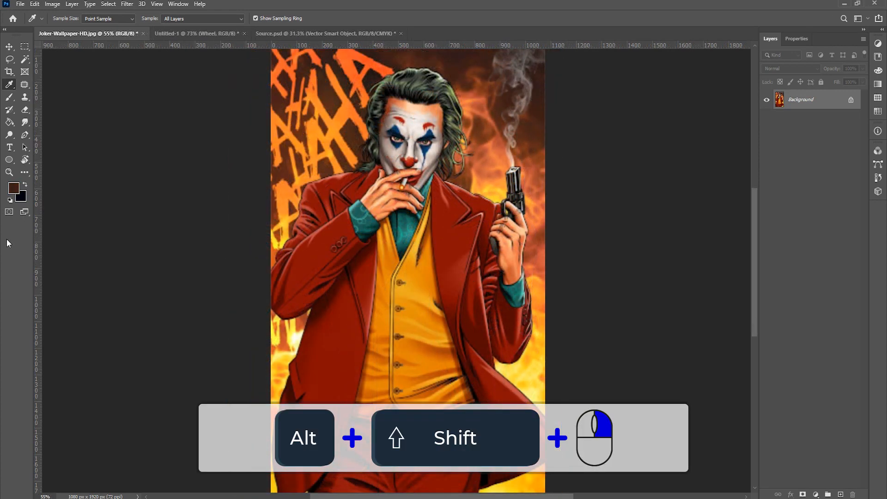
{"action": "mouse_move", "coordinate": [489, 94]}
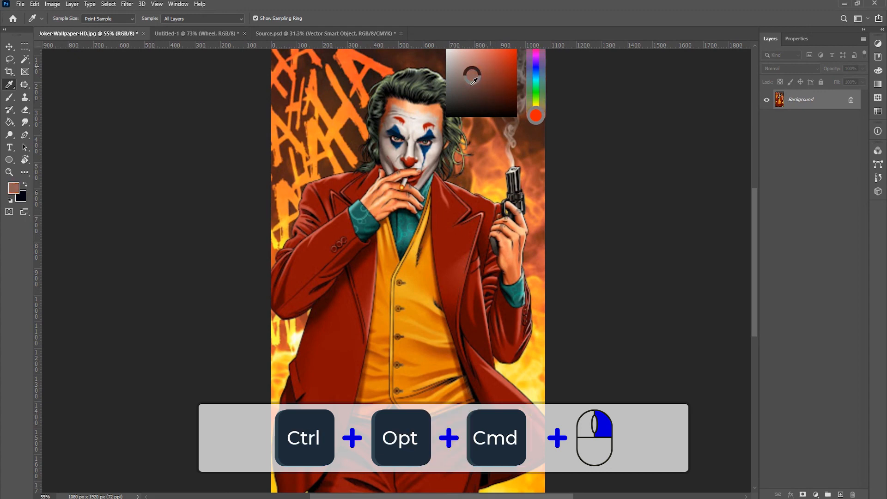
Choose green as the foreground colour from the HUD picker, then hide the panels with Tab.
{"action": "left_click", "coordinate": [535, 62]}
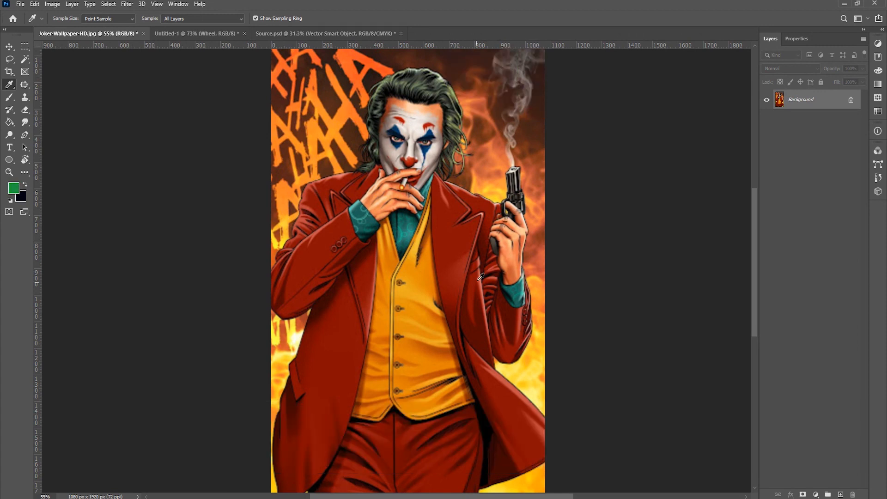
{"action": "mouse_move", "coordinate": [431, 210]}
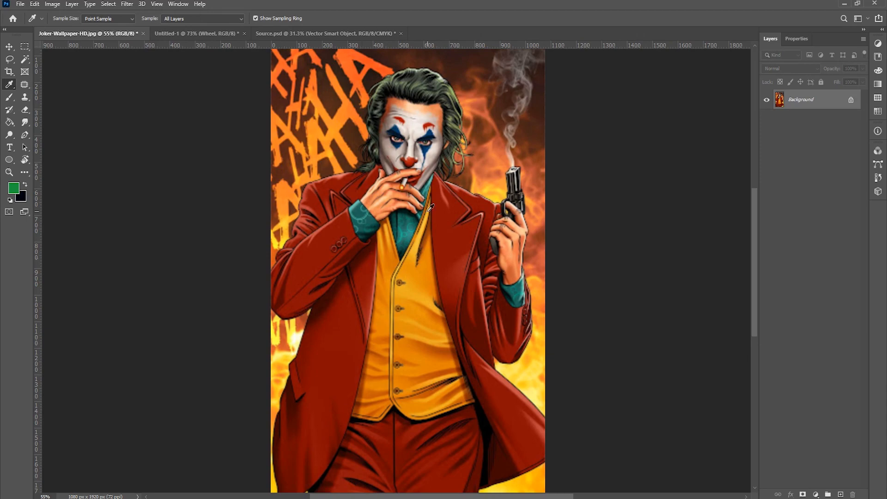
{"action": "key", "text": "Tab"}
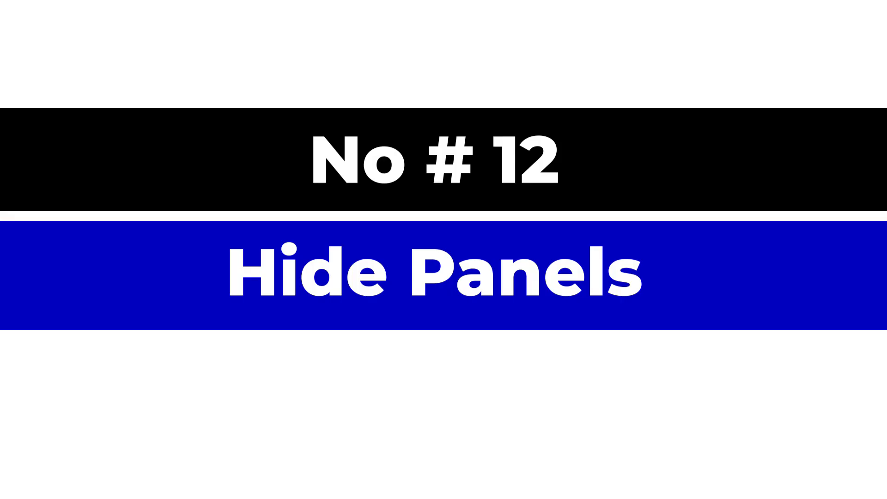
Hide every panel and toolbar so only the retrowave sunset image stays visible.
{"action": "key", "text": "Tab"}
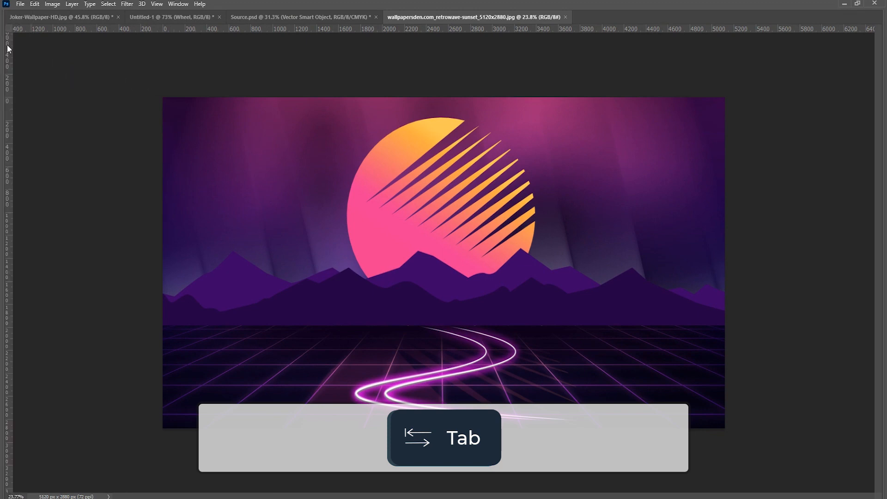
{"action": "key", "text": "tab"}
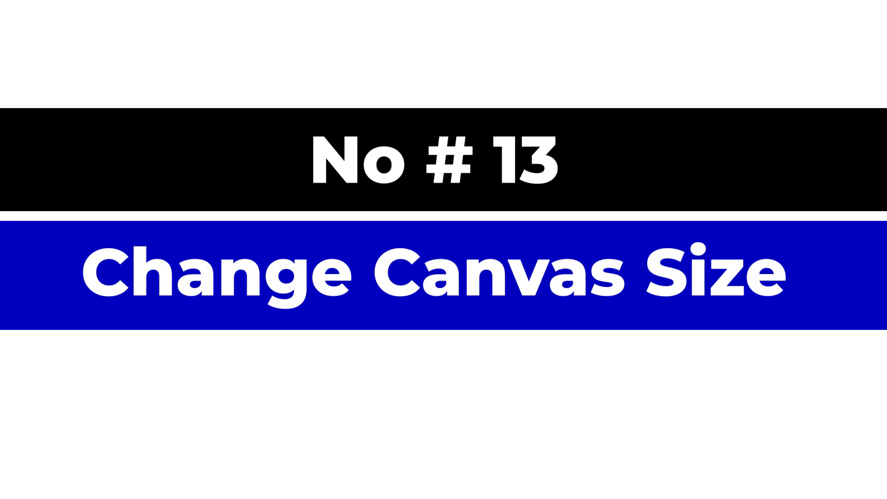
Set the portrait's canvas width to 2000 px and accept clipping to the smaller canvas.
{"action": "key", "text": "ctrl+alt+c"}
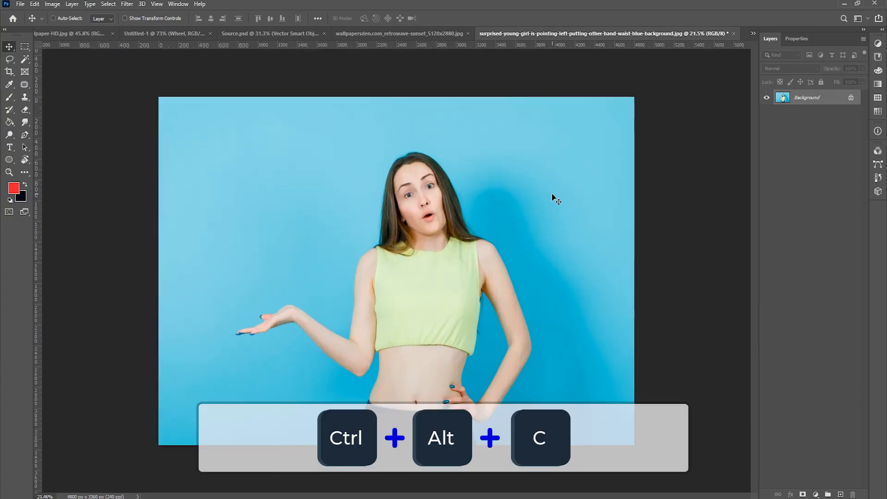
{"action": "key", "text": "ctrl+alt+c"}
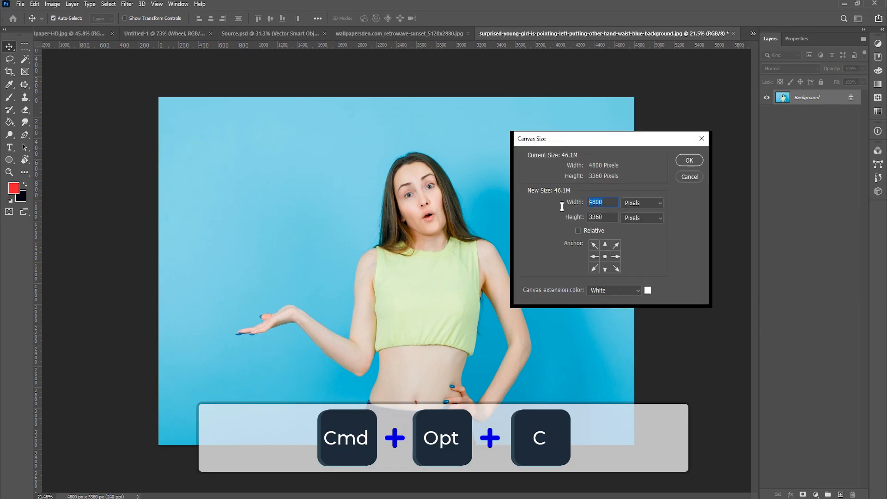
{"action": "type", "text": "200"}
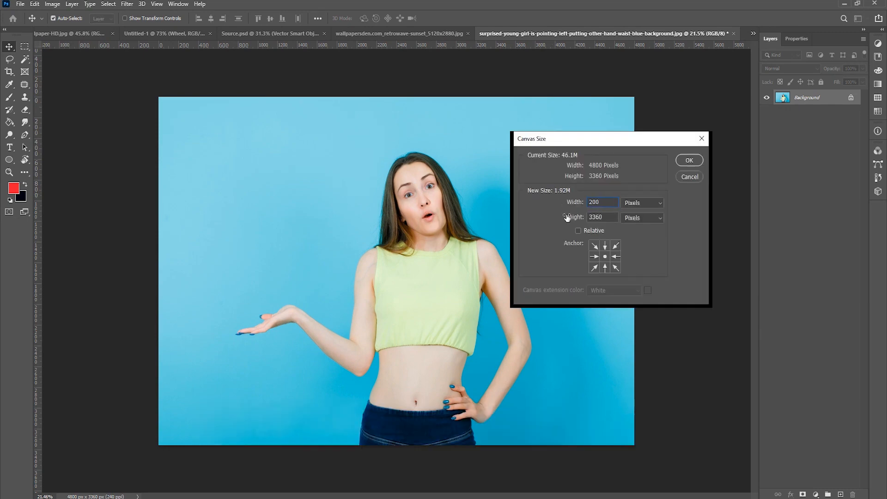
{"action": "left_click", "coordinate": [689, 160]}
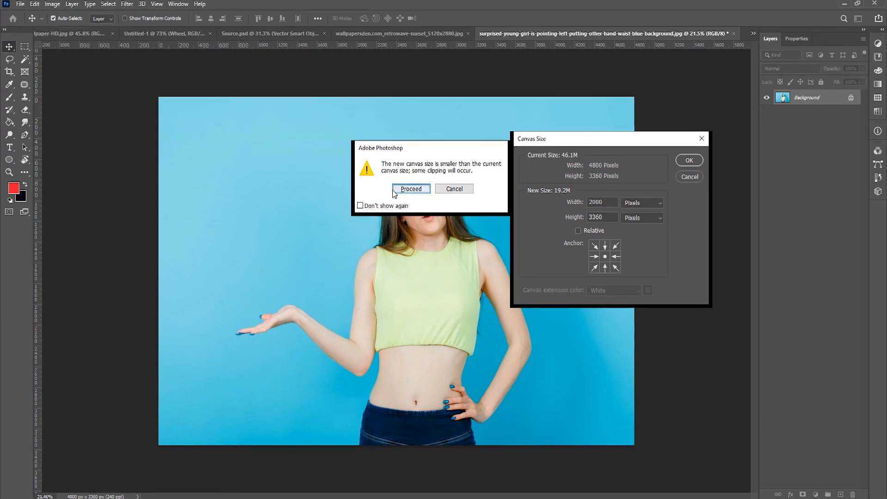
{"action": "left_click", "coordinate": [411, 189]}
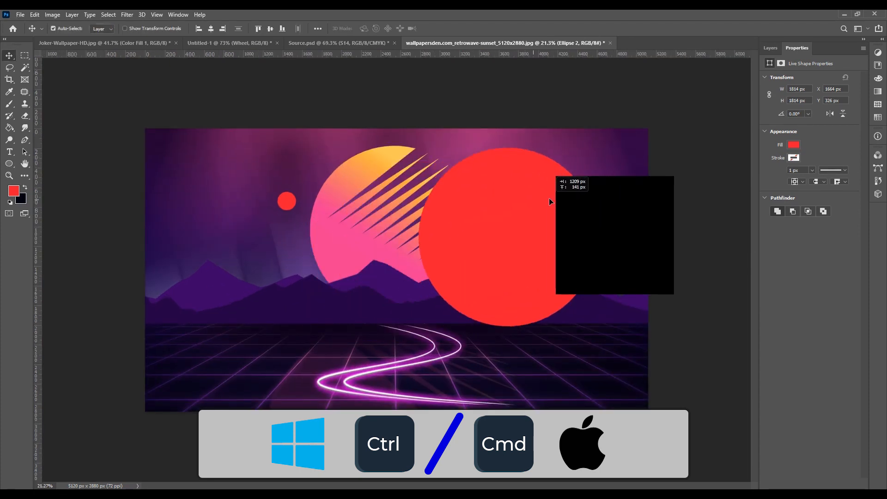
Drag the large red circle further right so it partly covers the sunset sun.
{"action": "scroll", "scroll_direction": "down", "scroll_amount": 3}
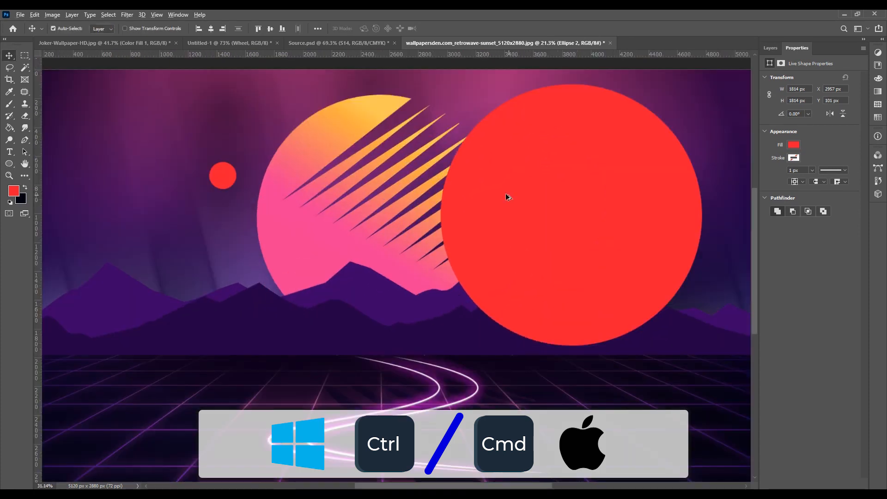